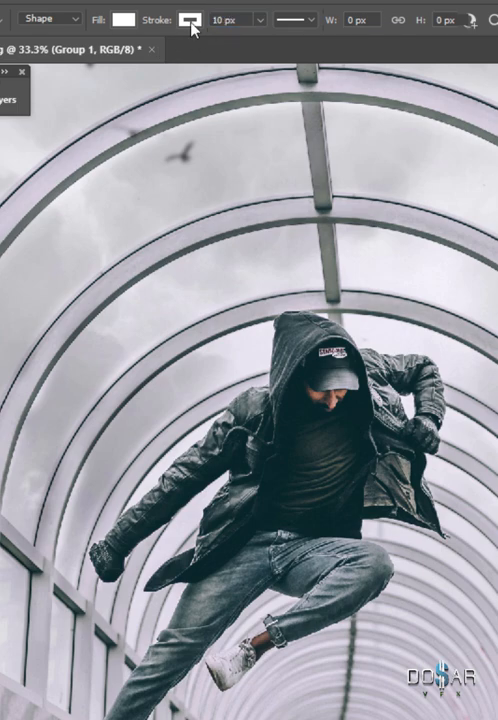
Set the silhouette shape layer's stroke width to 10 px
left_click(290, 18)
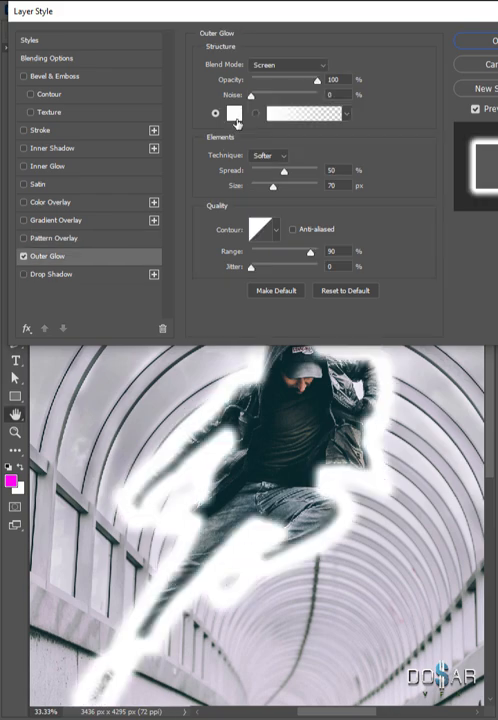
Add an Outer Glow in Screen blend mode around the man's outlined silhouette
left_click(236, 112)
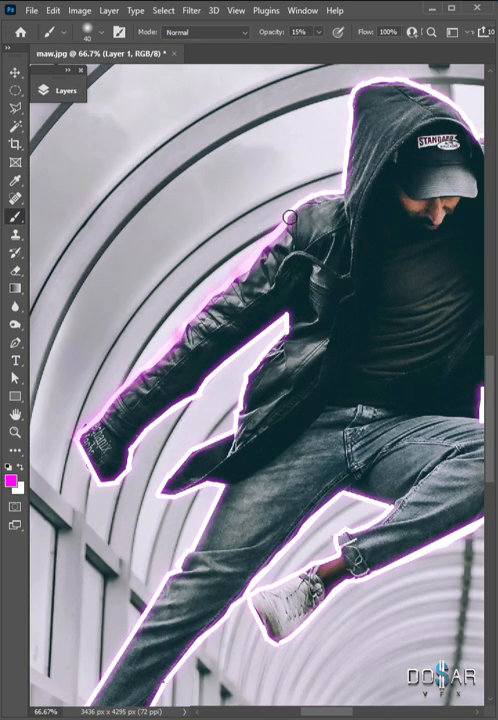
scroll("down", 3)
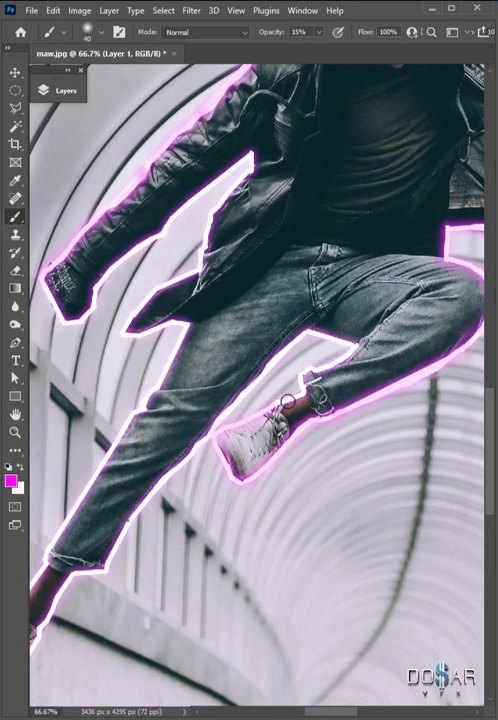